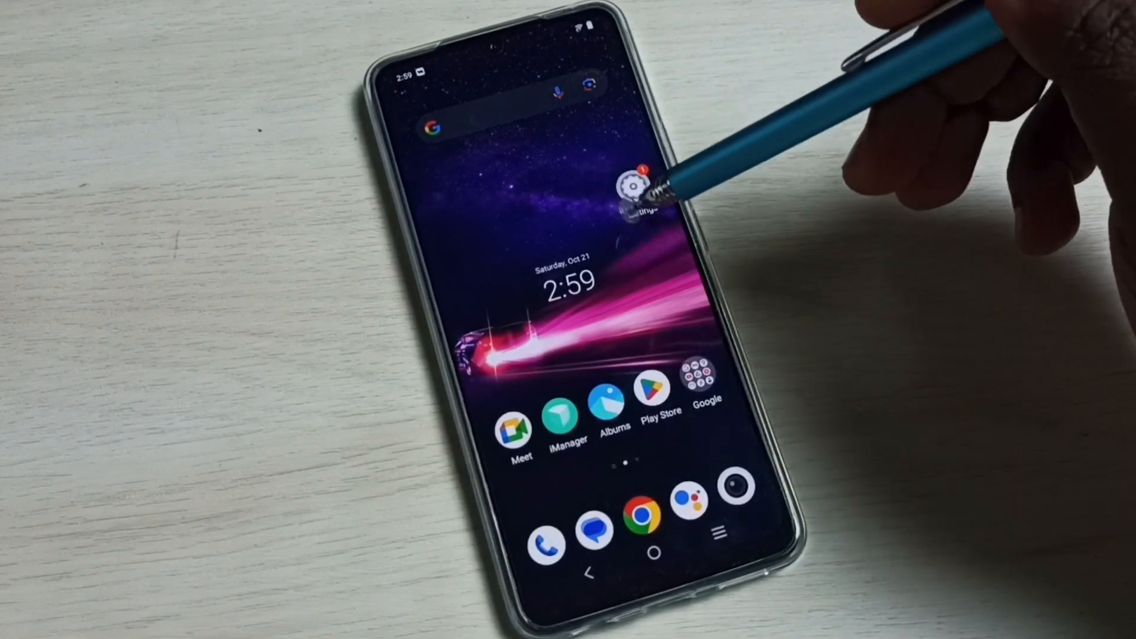
Launch Settings from the home screen and scroll its main category list down.
{"action": "left_click", "coordinate": [637, 187]}
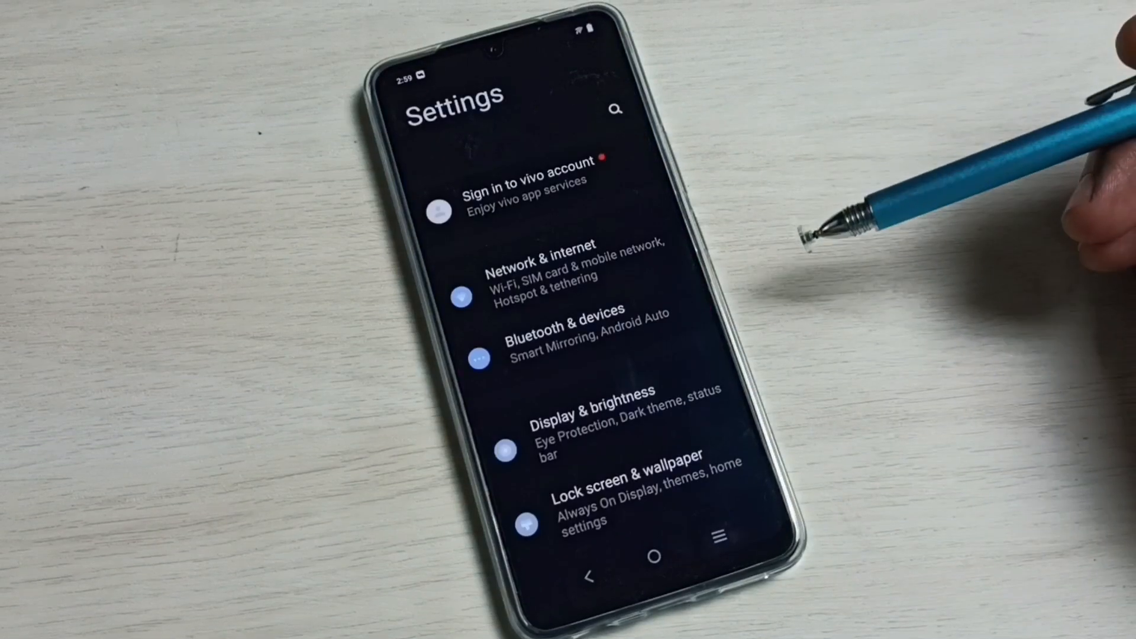
{"action": "scroll", "scroll_direction": "down", "scroll_amount": 3}
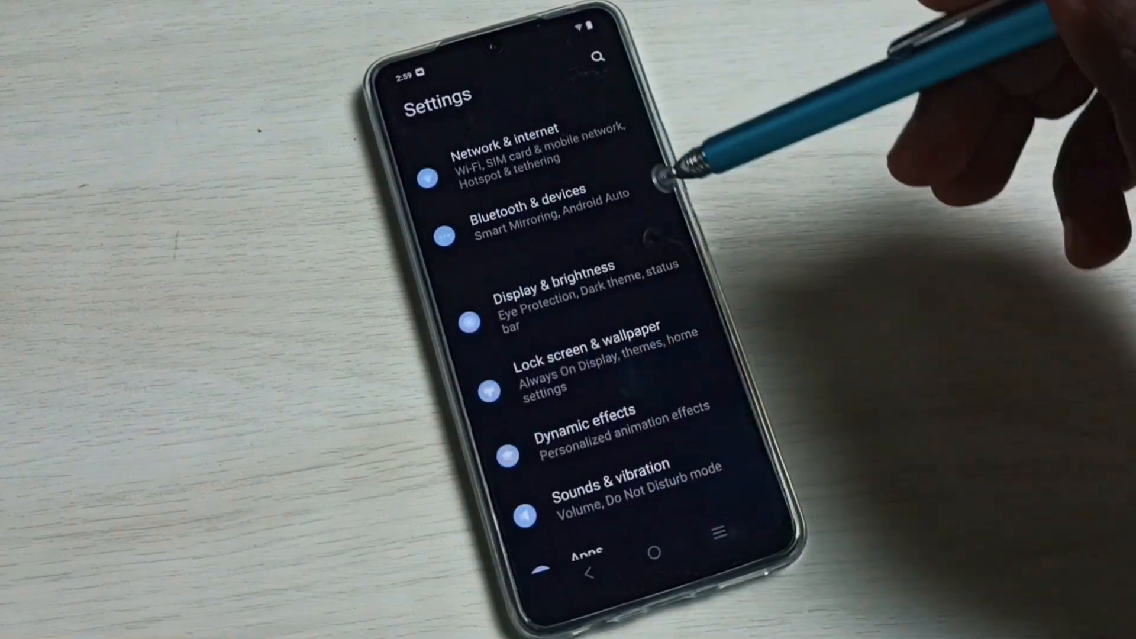
Enter the Bluetooth & devices page listing Bluetooth, Smart Mirroring, OTG and Printing.
{"action": "left_click", "coordinate": [535, 218]}
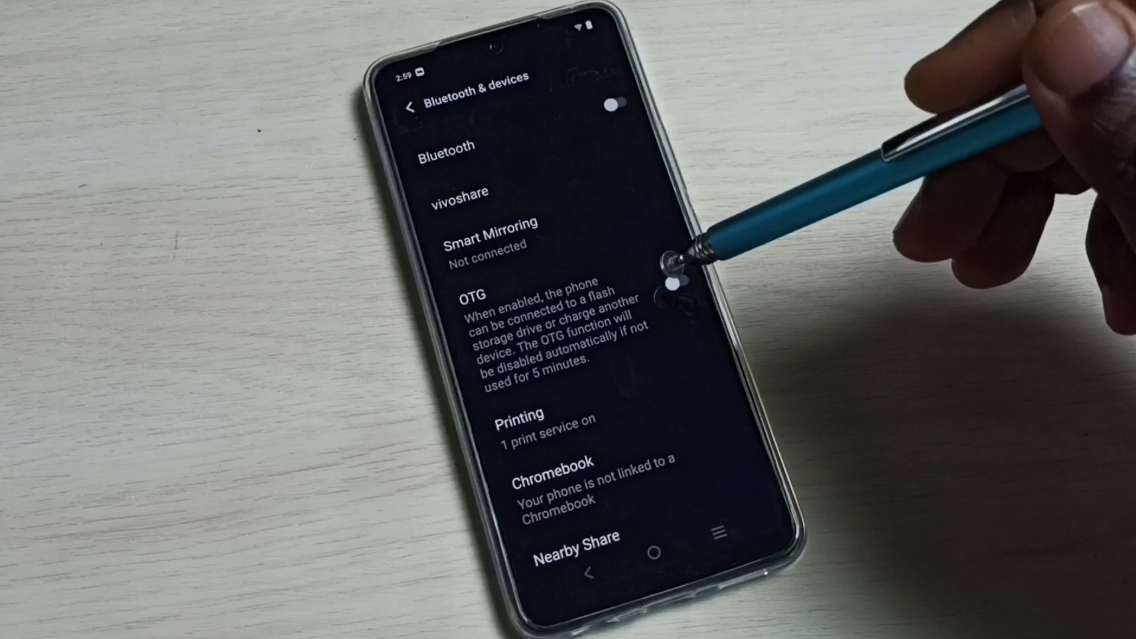
Switch the OTG toggle on for flash drive connections and charging other devices.
{"action": "left_click", "coordinate": [673, 289]}
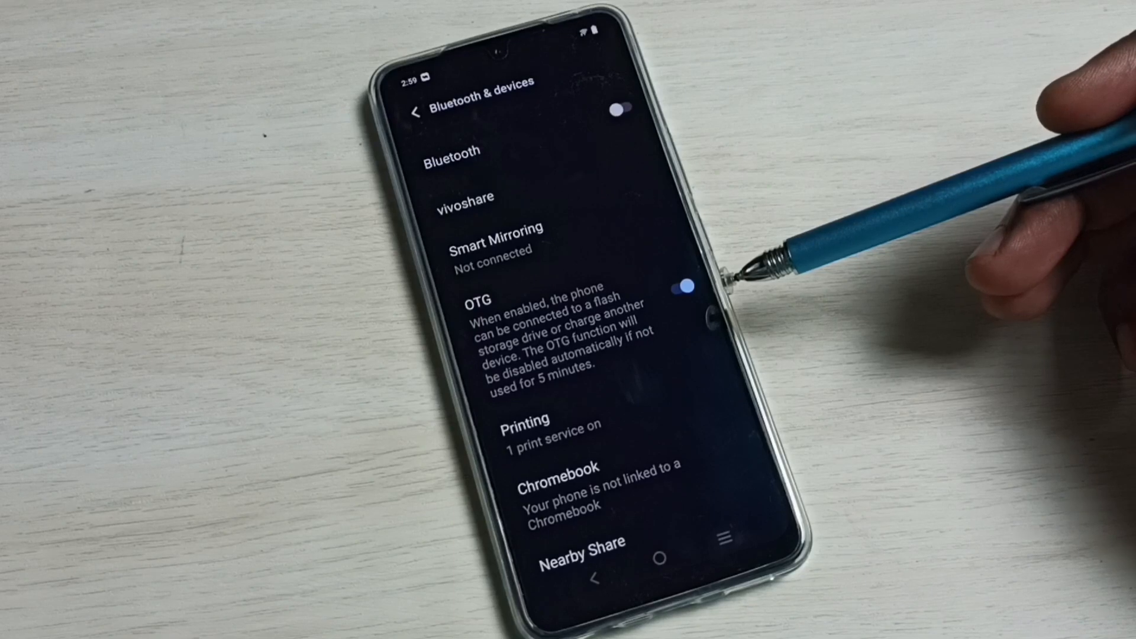
{"action": "left_click", "coordinate": [692, 286]}
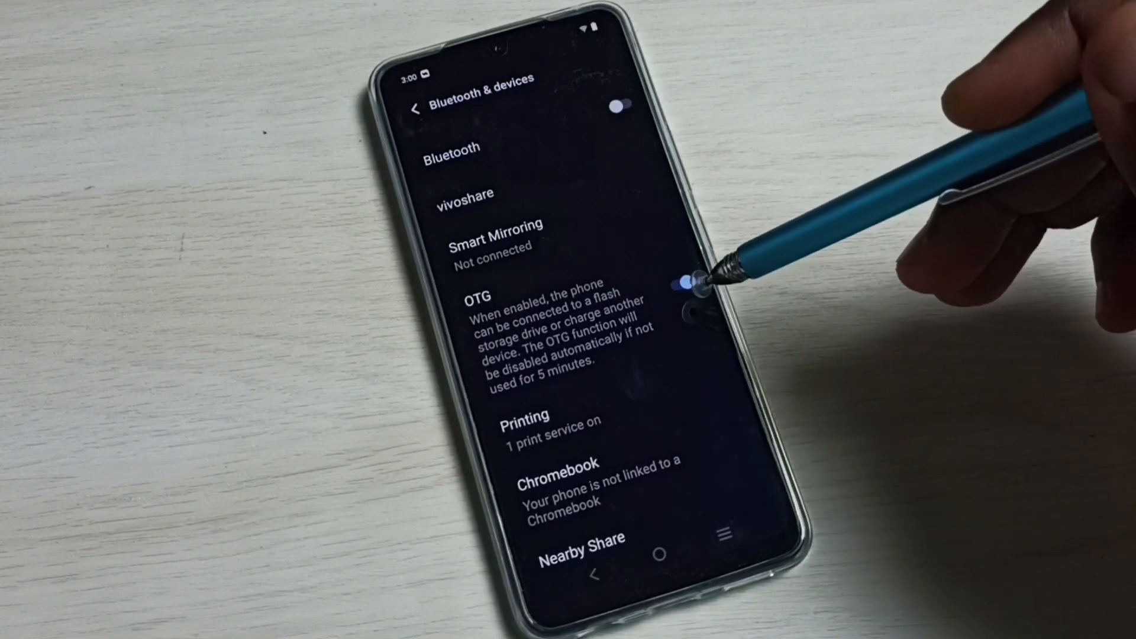
{"action": "left_click", "coordinate": [686, 289]}
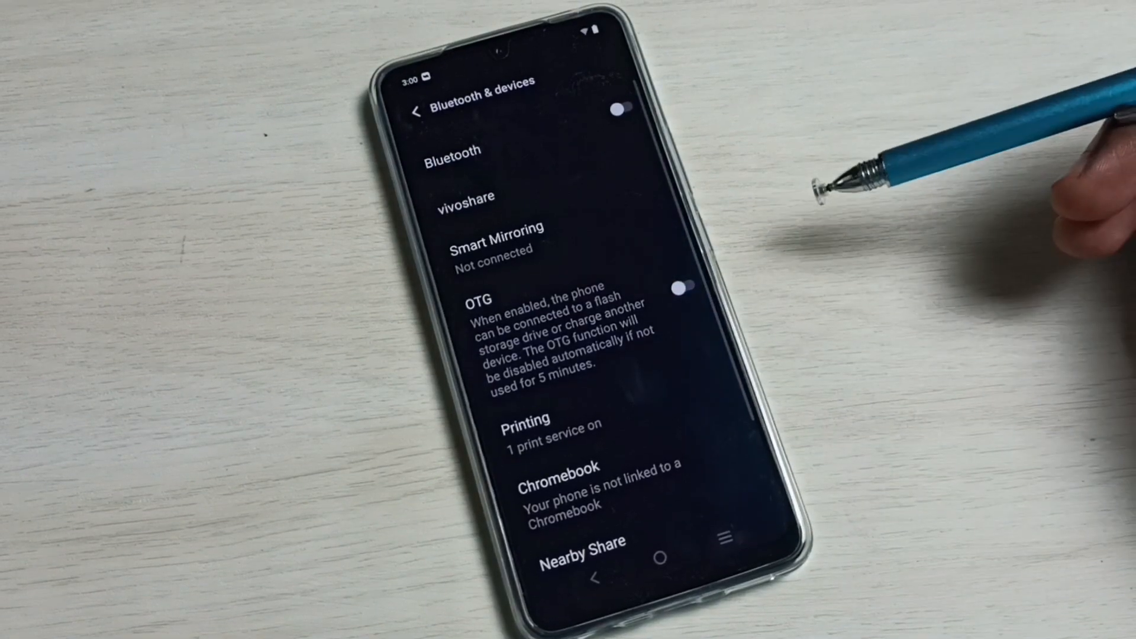
{"action": "left_click", "coordinate": [681, 285]}
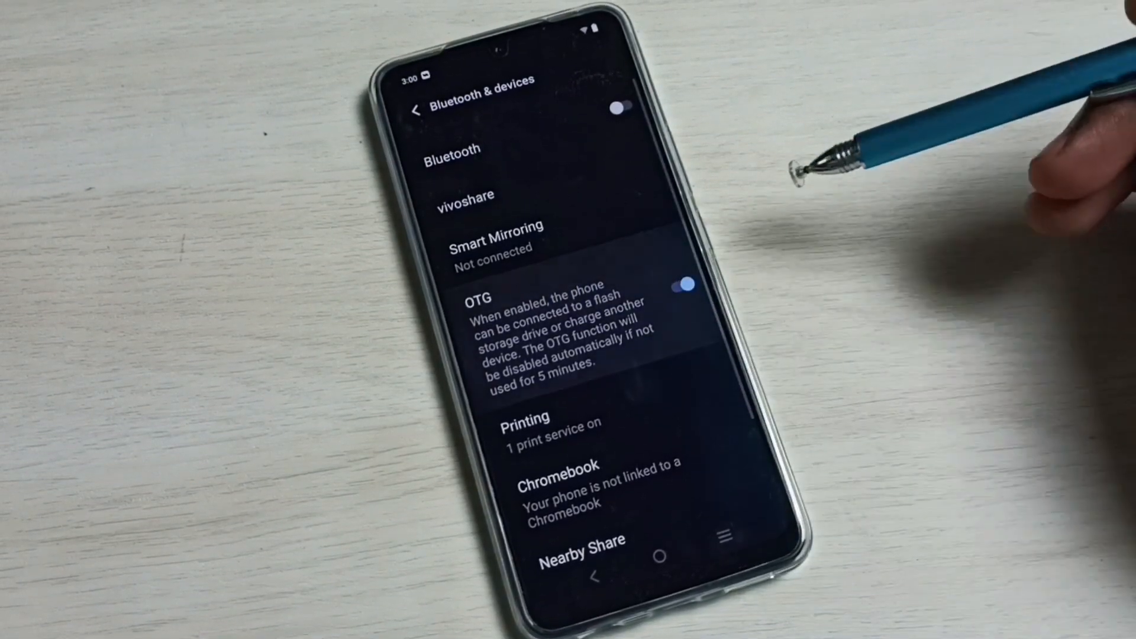